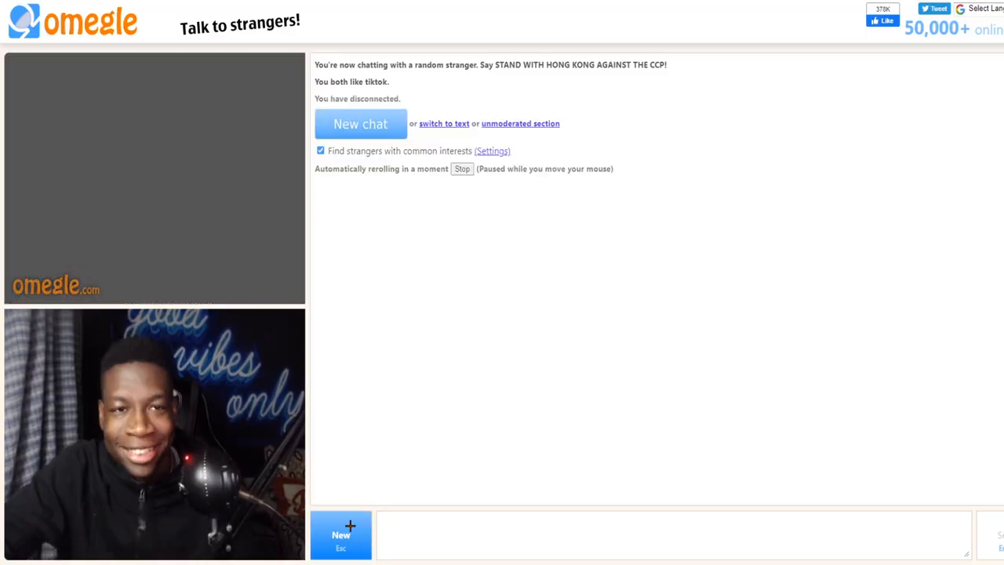
Start a new chat and confirm skipping to reach the next stranger
left_click(361, 124)
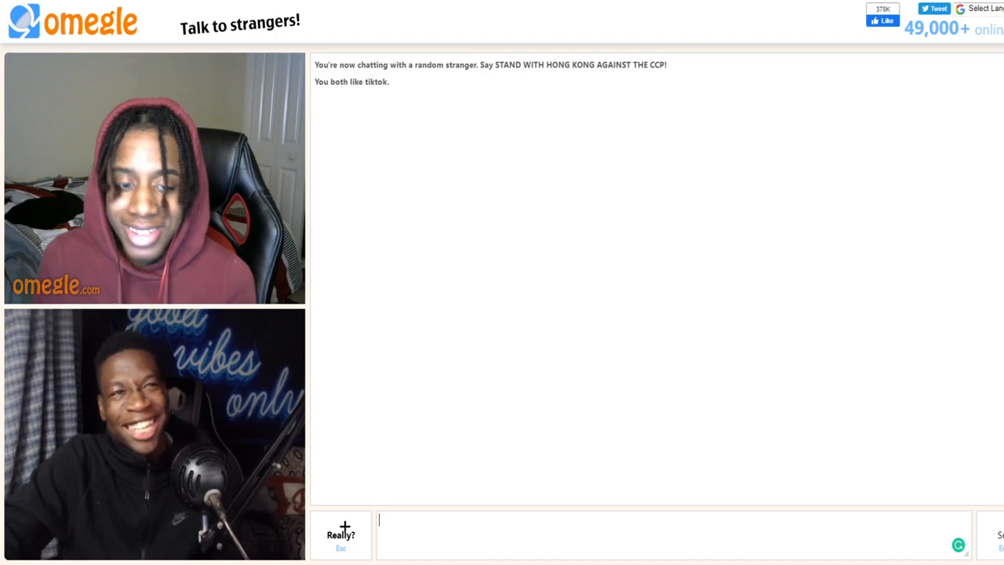
left_click(340, 533)
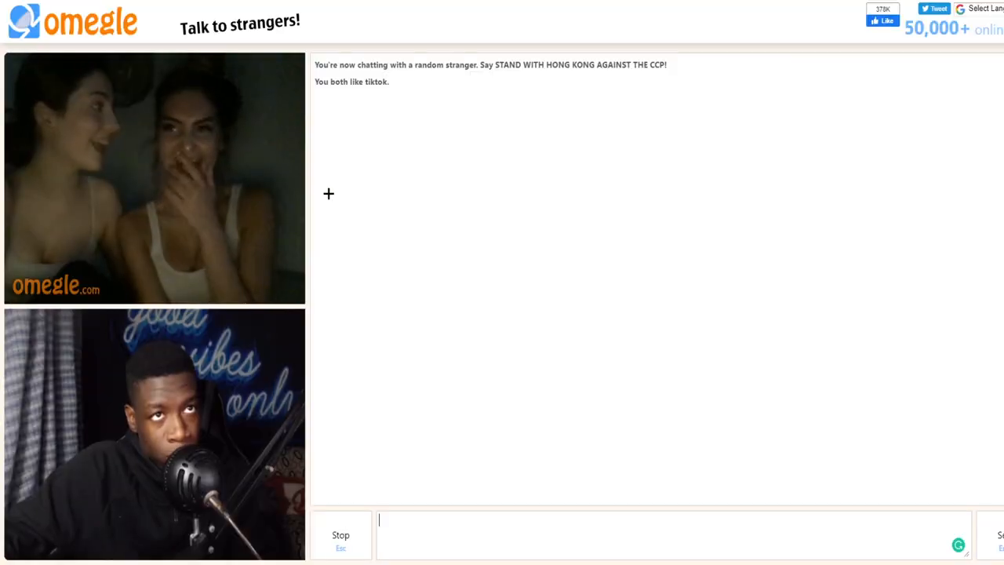
mouse_move(396, 202)
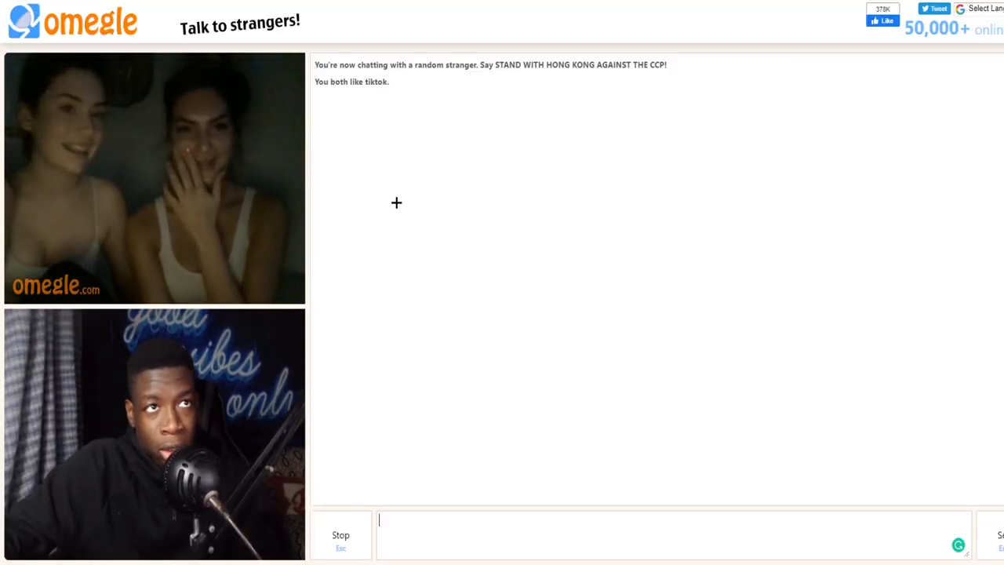